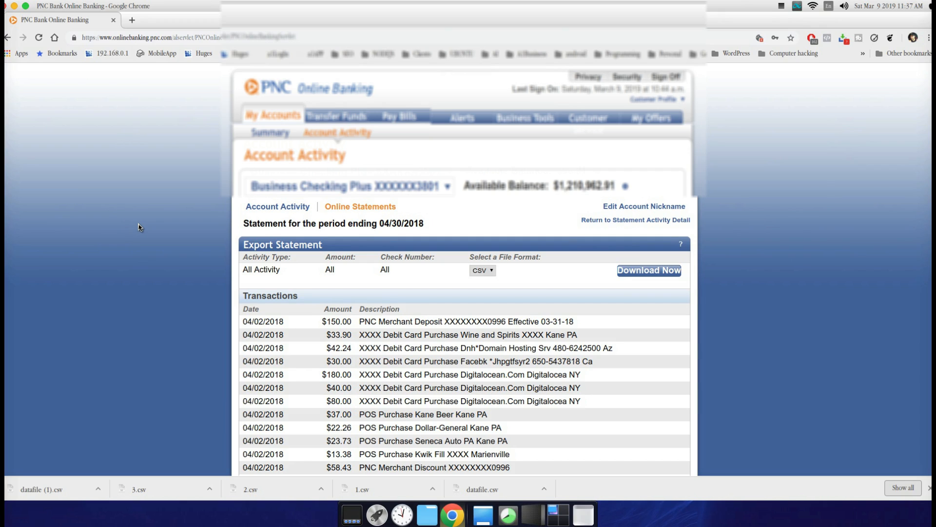
mouse_move(167, 199)
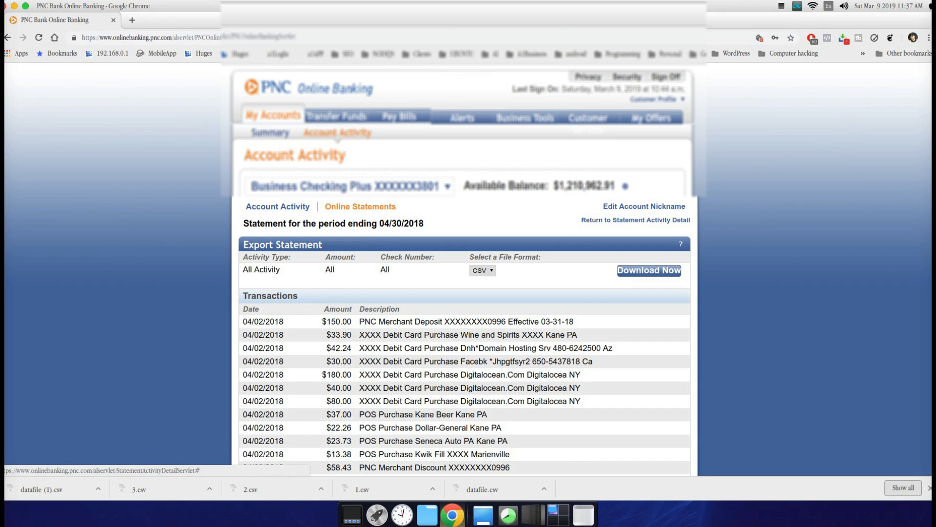
- Return from the April 2018 export page to the online statements overview
left_click(649, 271)
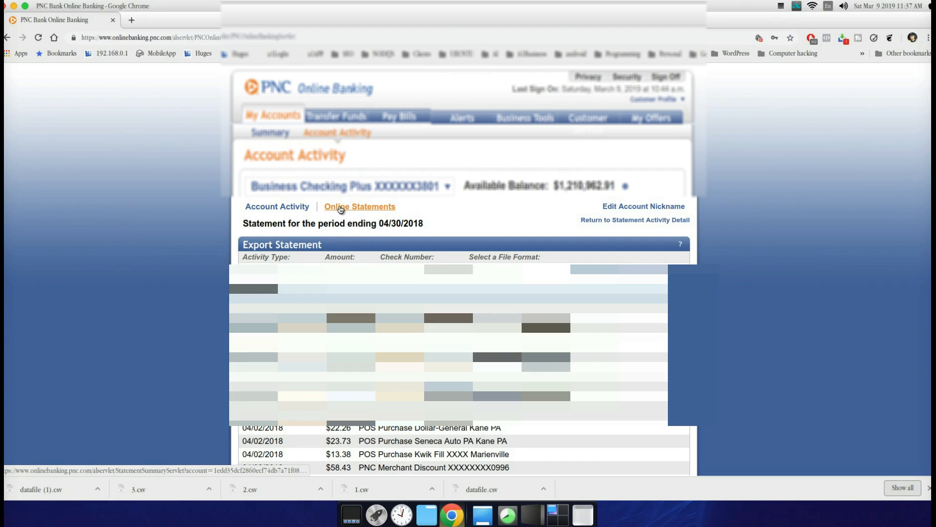
- Select the business checking statement for the period ending 04/30/2018
left_click(360, 207)
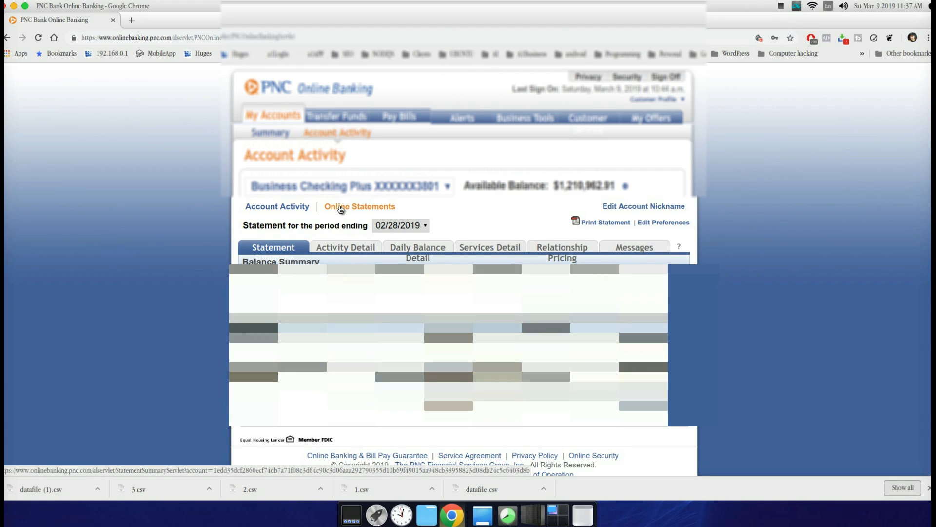
left_click(400, 225)
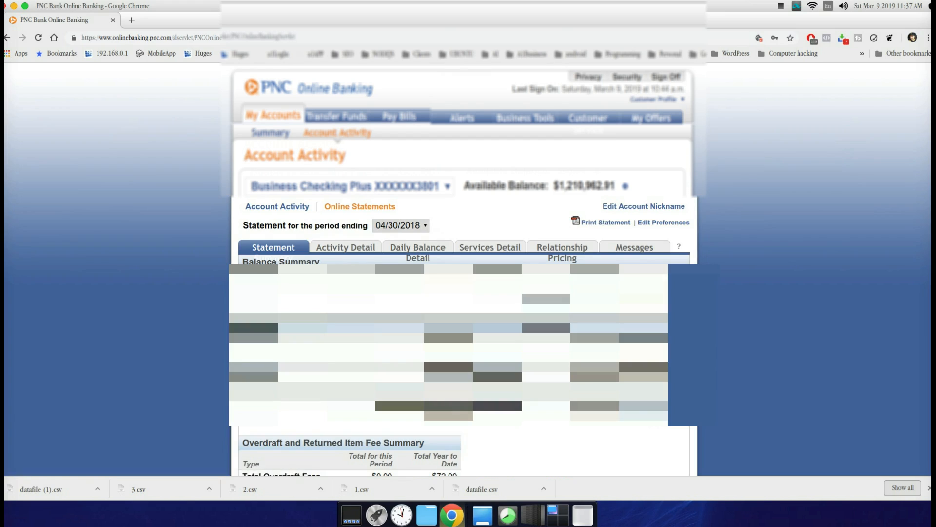
mouse_move(343, 251)
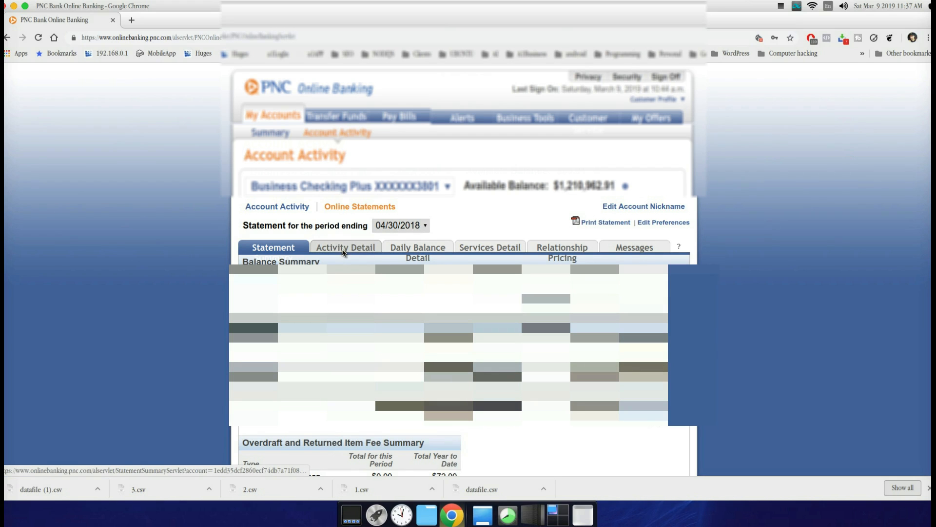
- Export the April 2018 Activity Detail transactions as CSV and start the download
left_click(346, 247)
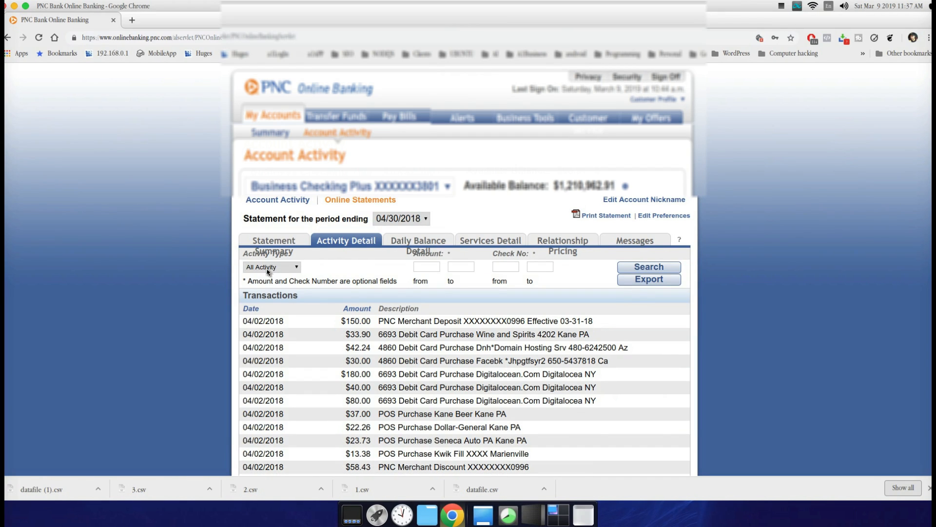
mouse_move(339, 271)
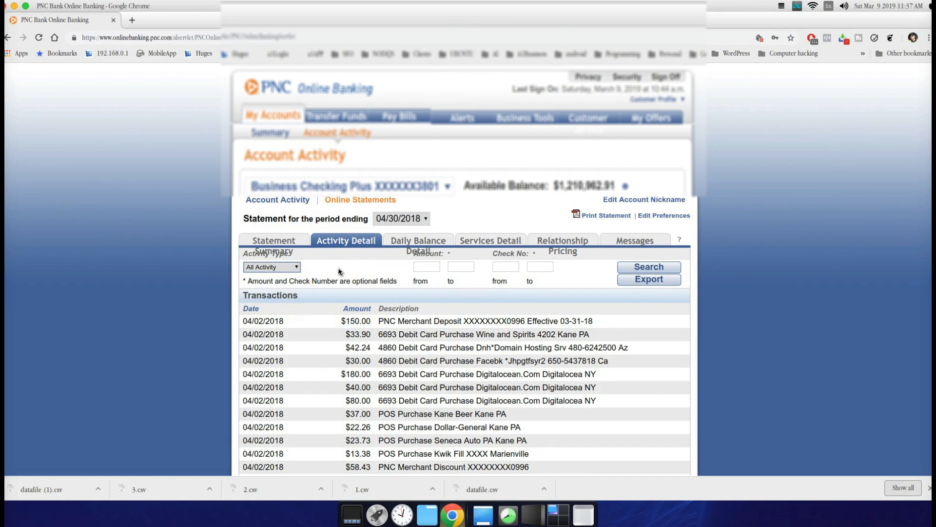
left_click(649, 279)
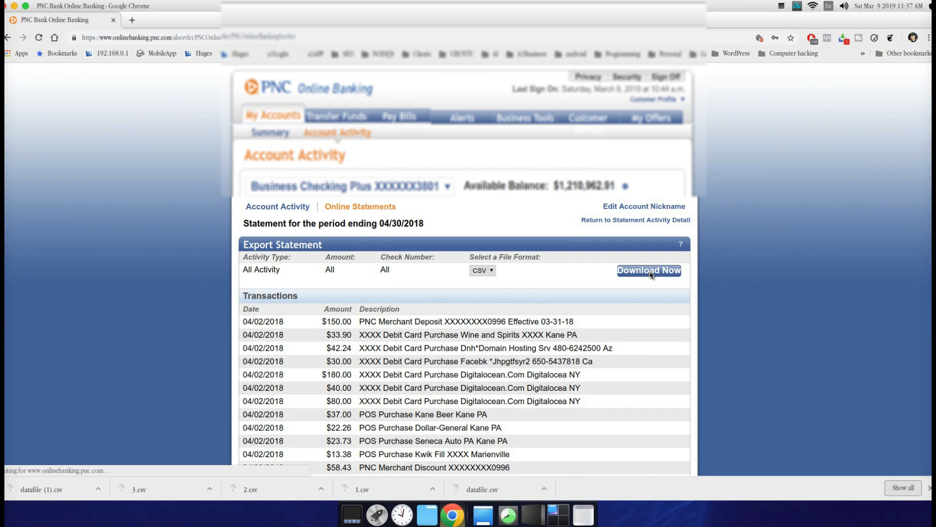
left_click(649, 270)
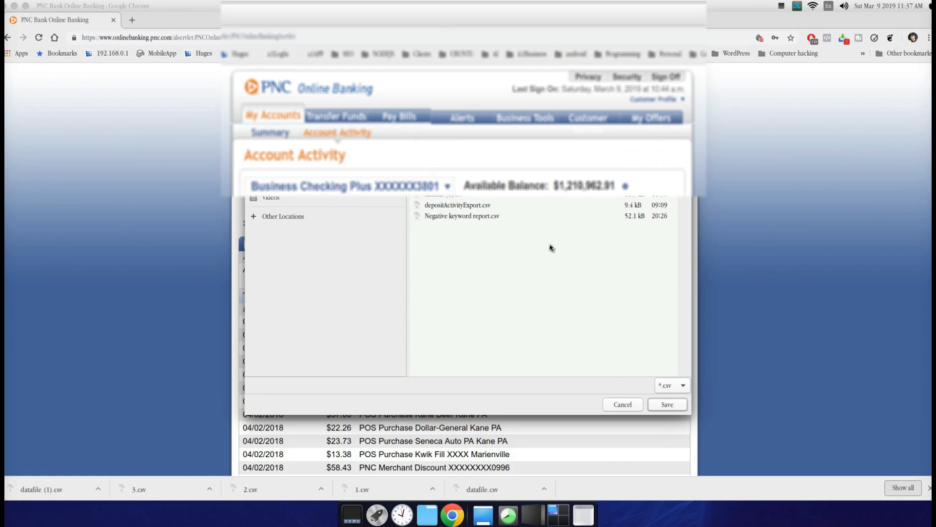
- Save the April 2018 export so 4.csv appears in the downloads bar
left_click(667, 404)
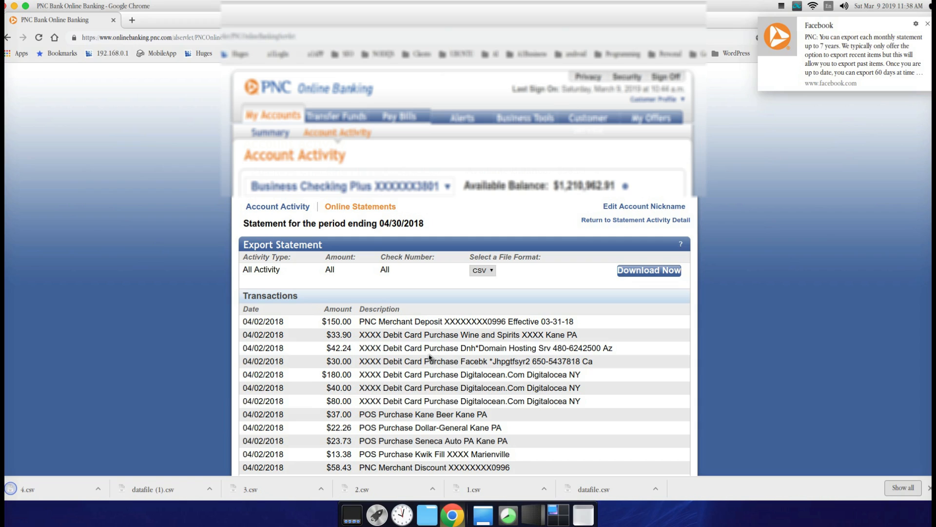
mouse_move(844, 51)
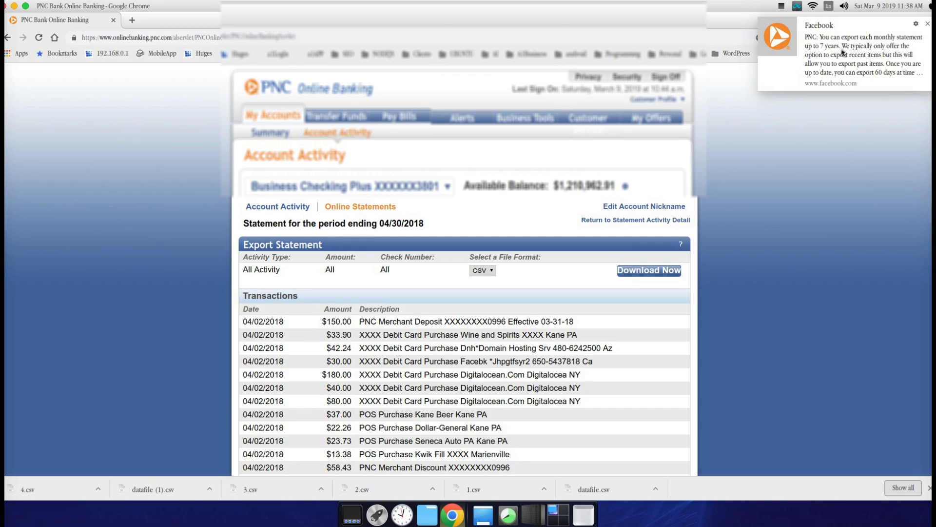
mouse_move(818, 66)
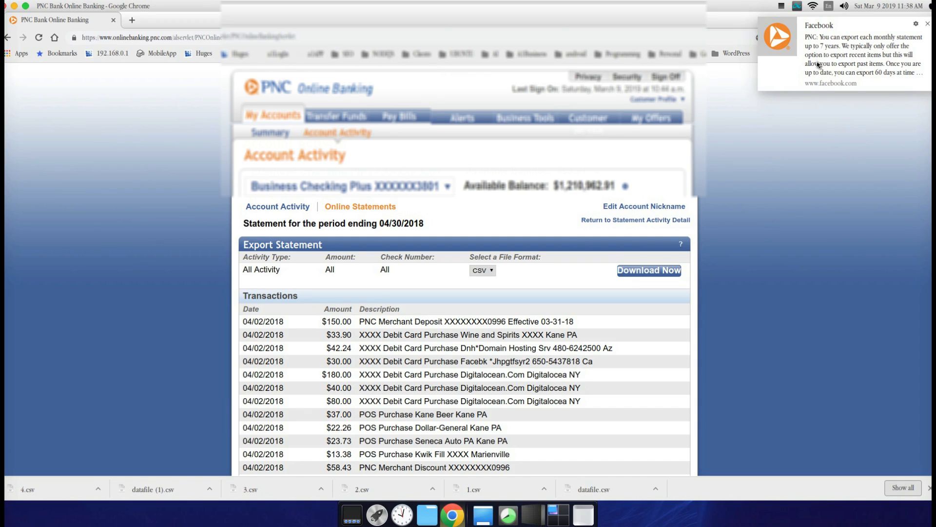
mouse_move(704, 328)
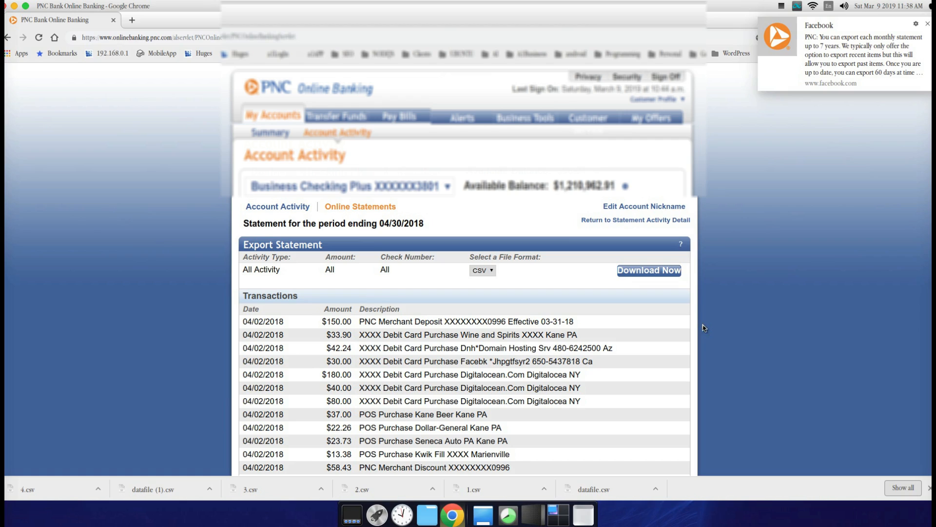
mouse_move(379, 206)
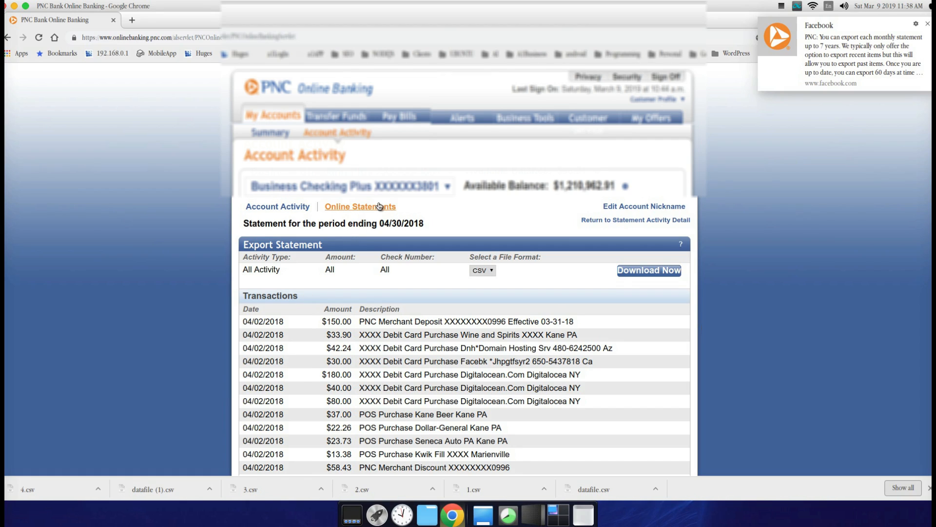
mouse_move(371, 211)
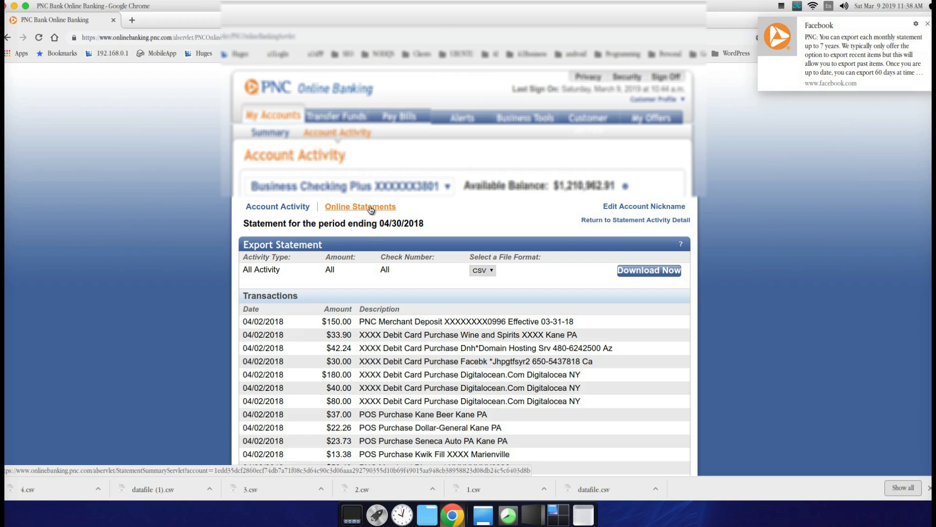
left_click(927, 22)
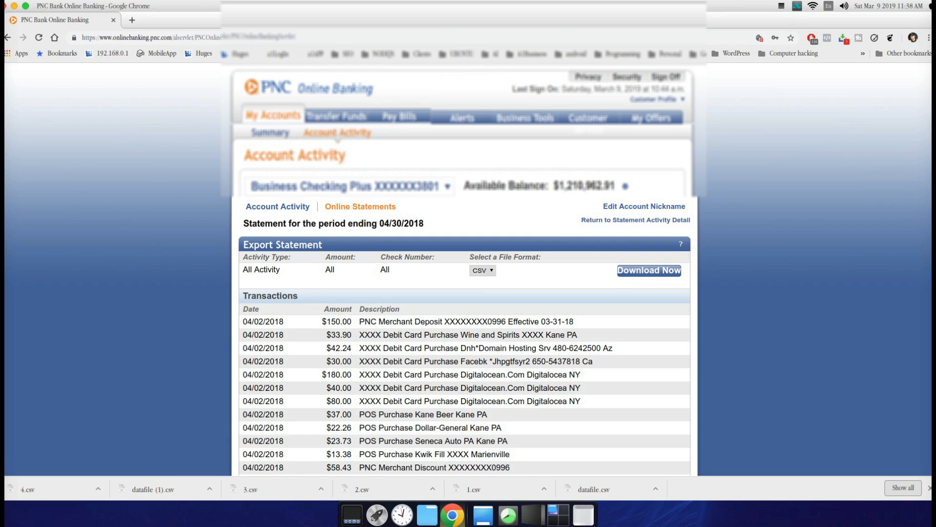
mouse_move(755, 237)
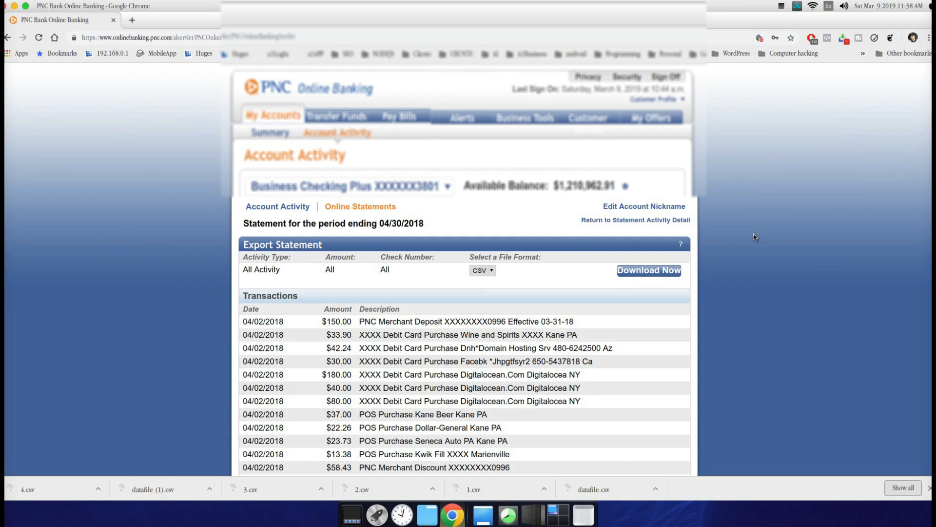
mouse_move(749, 245)
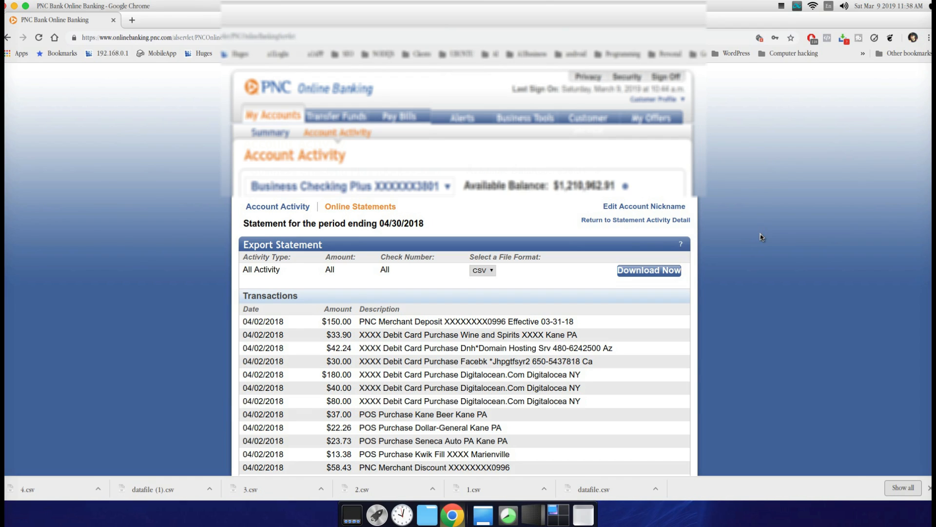
mouse_move(808, 126)
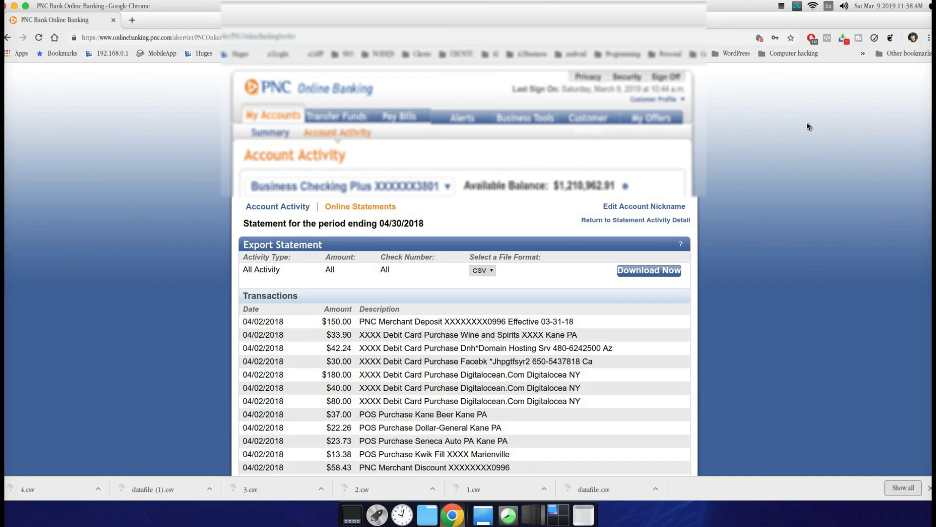
mouse_move(840, 157)
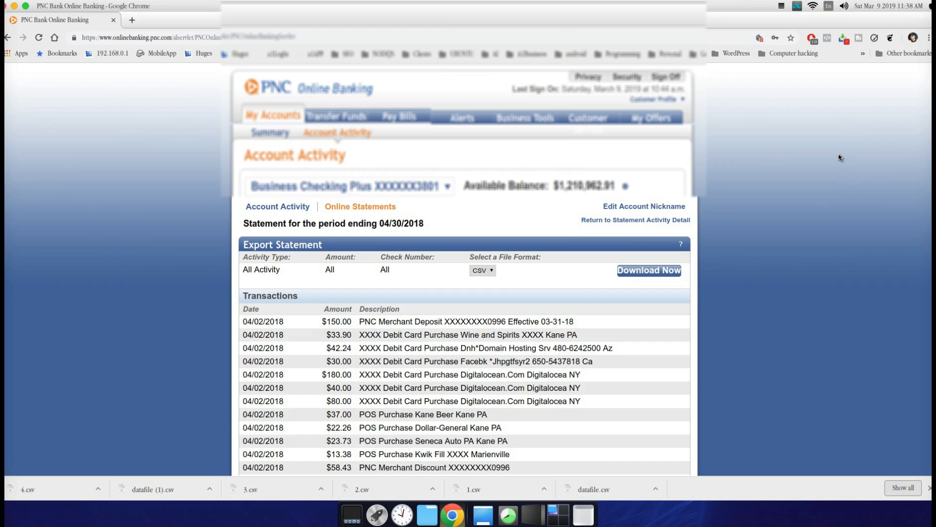
mouse_move(838, 136)
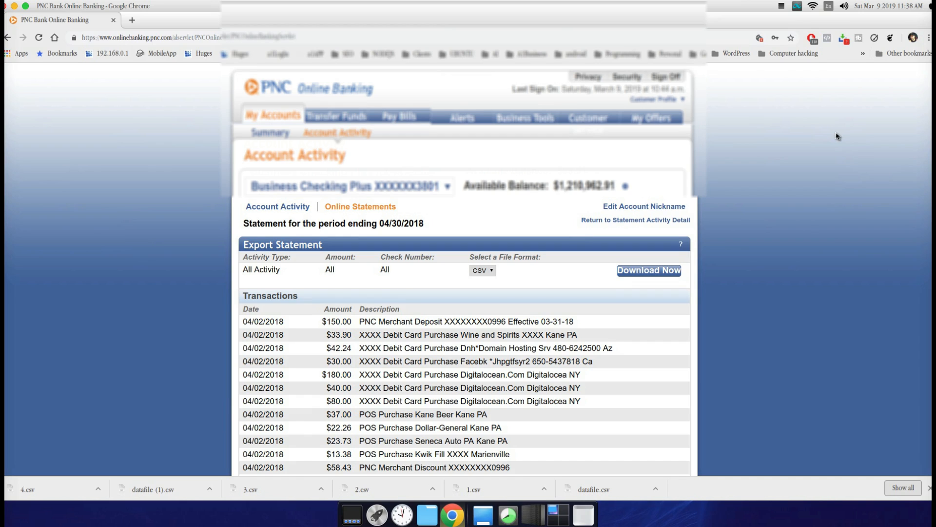